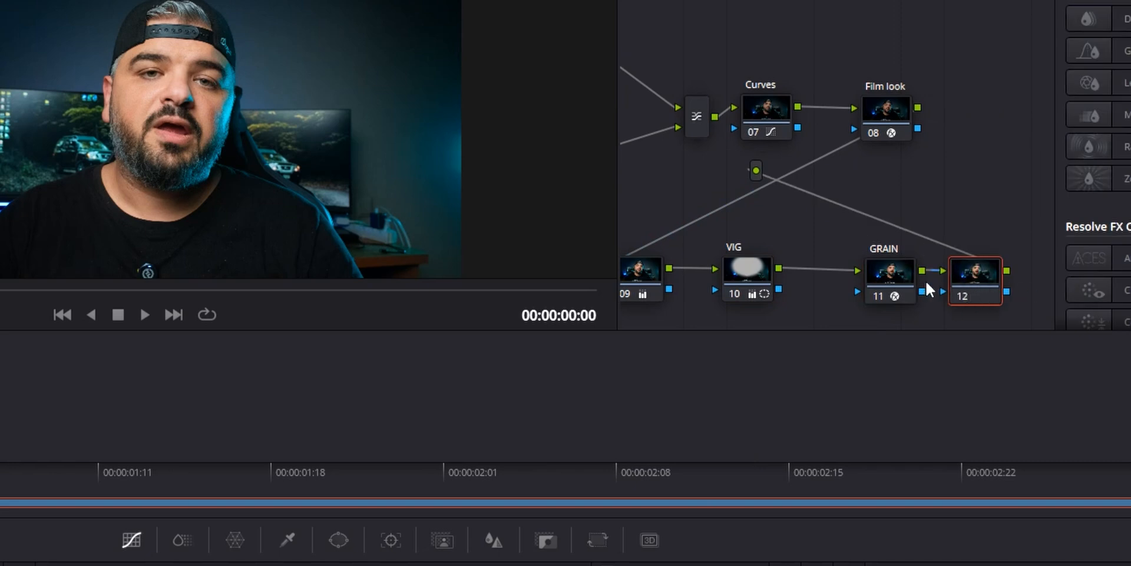
Step: Start relabelling node 12 after GRAIN via its Node Label option
right_click(975, 281)
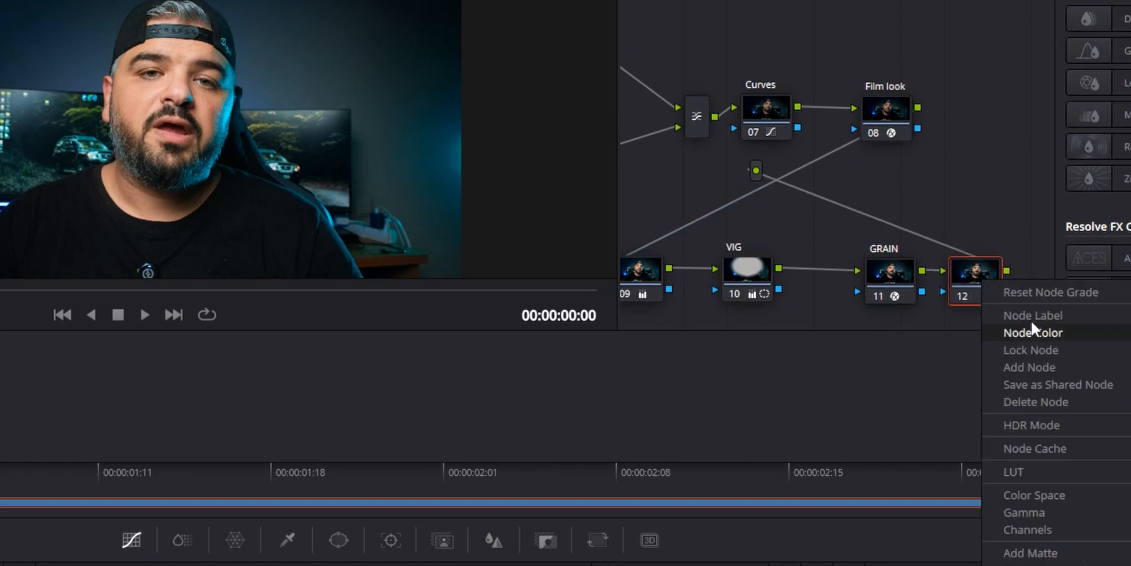
left_click(1032, 316)
type("Blur")
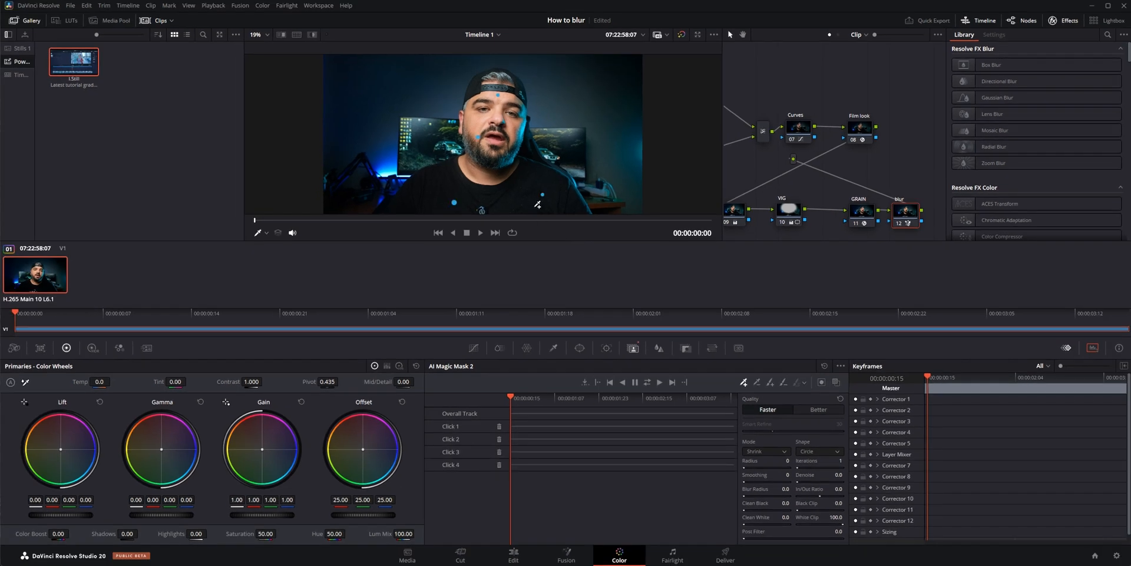
mouse_move(537, 220)
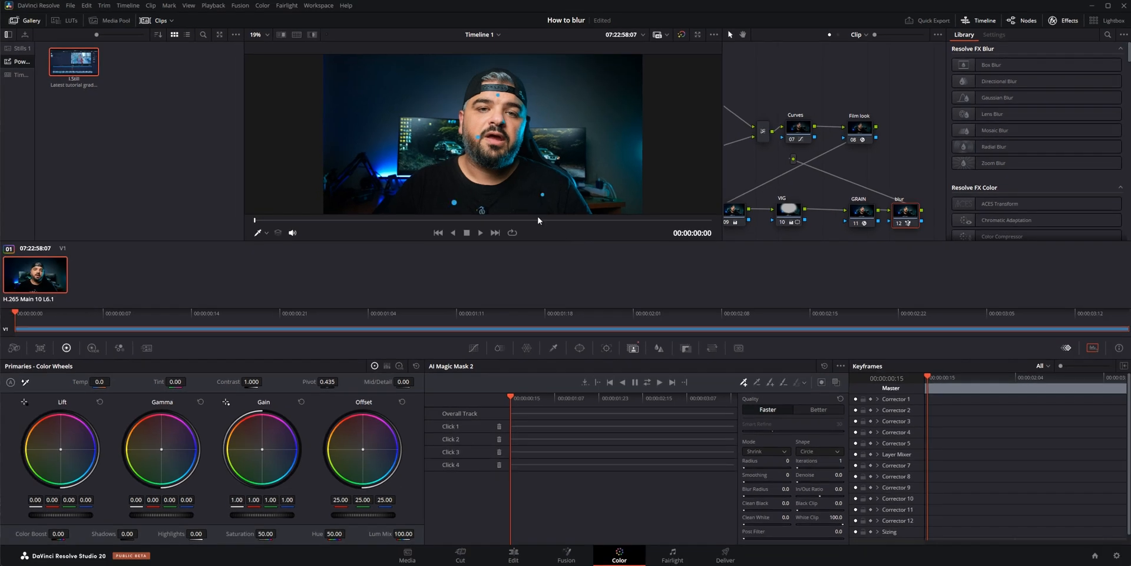
mouse_move(509, 122)
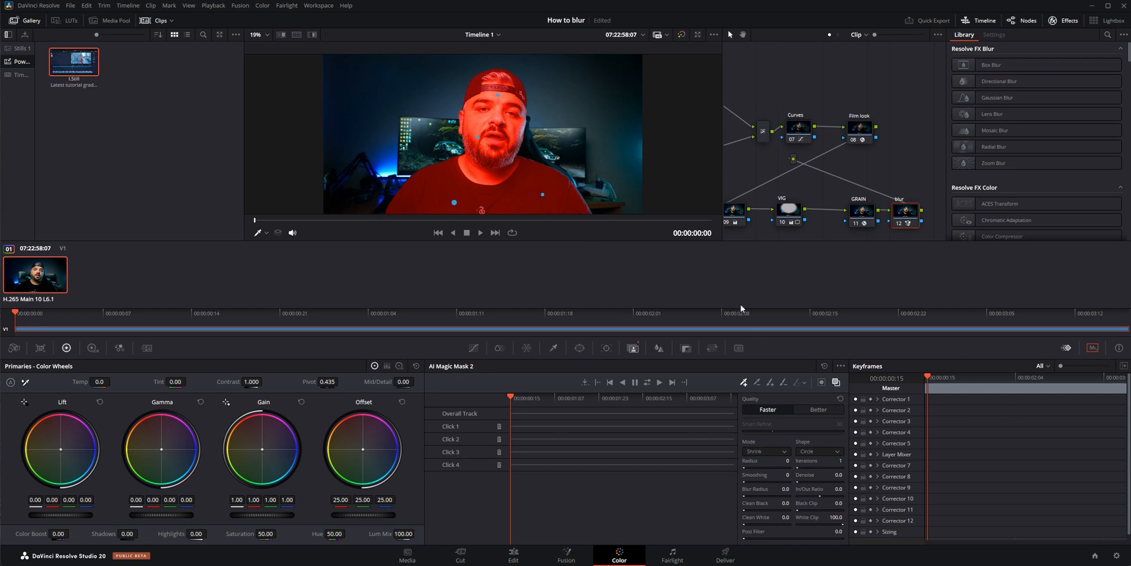
mouse_move(863, 400)
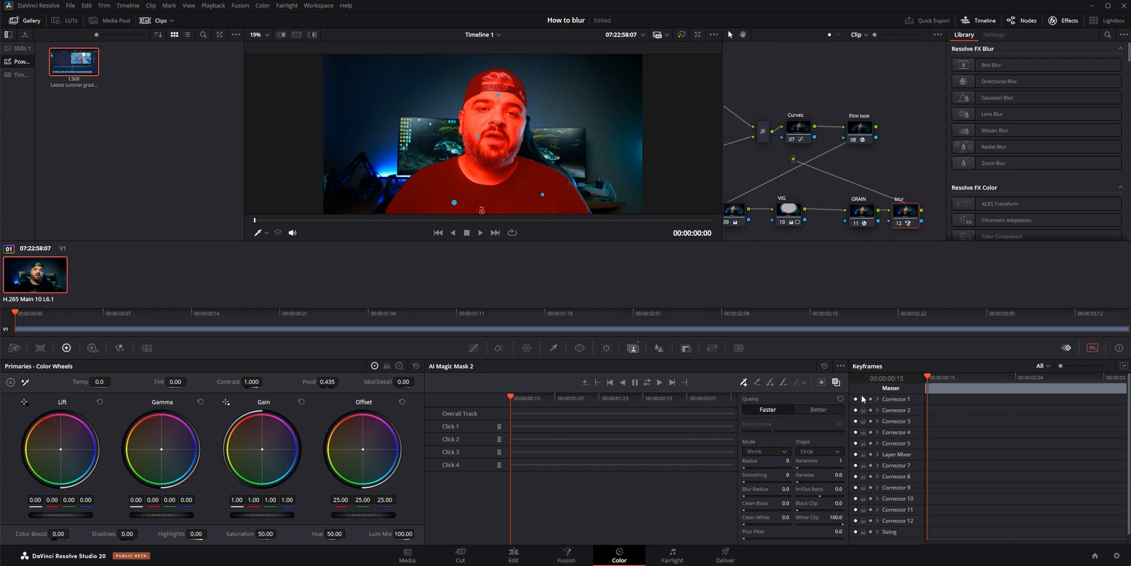
mouse_move(776, 406)
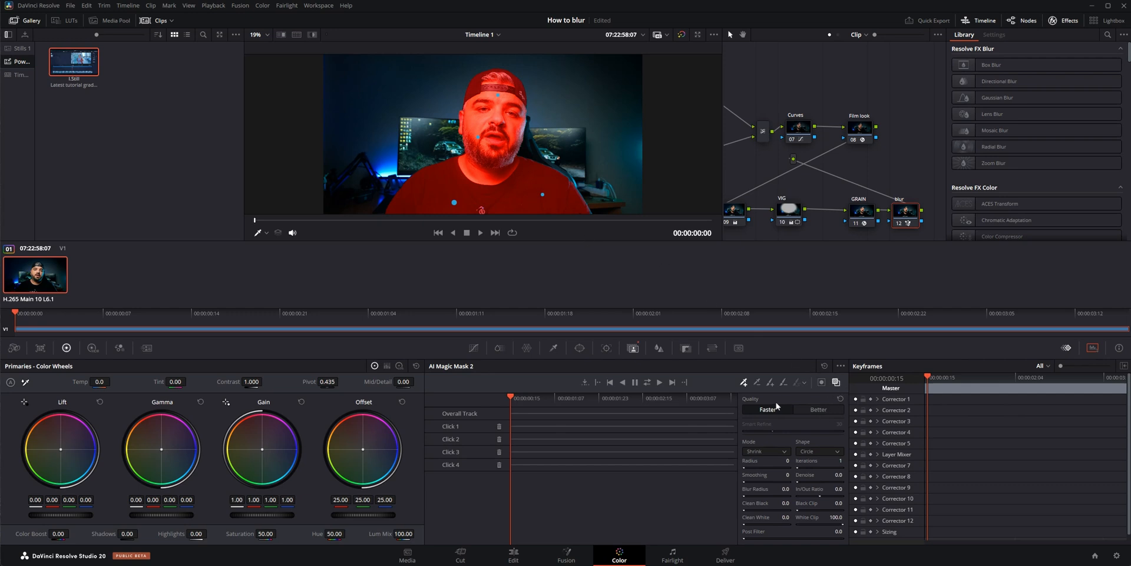
mouse_move(596, 289)
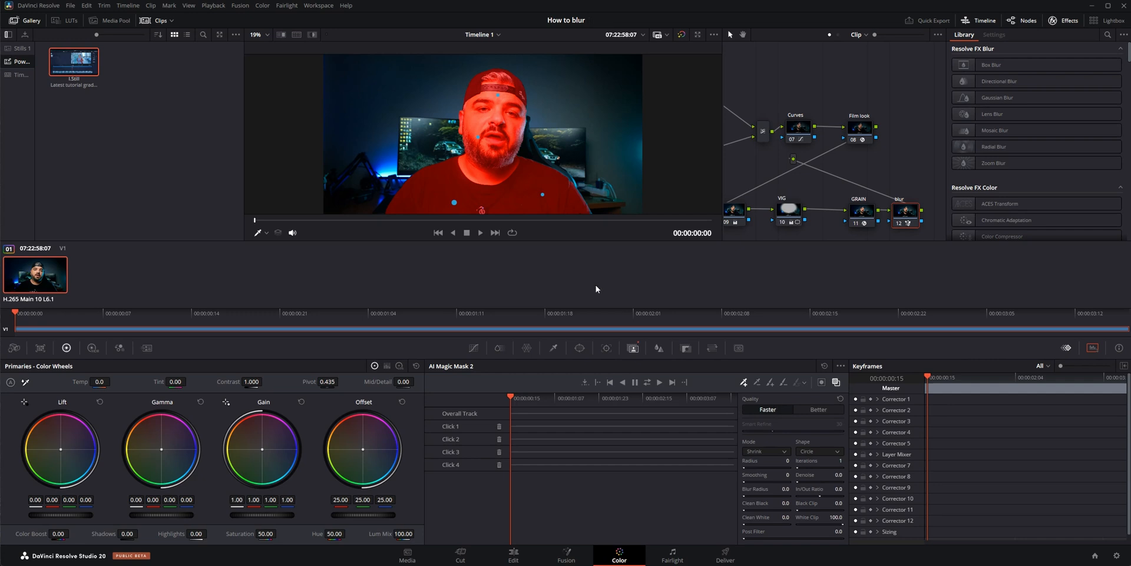
mouse_move(747, 406)
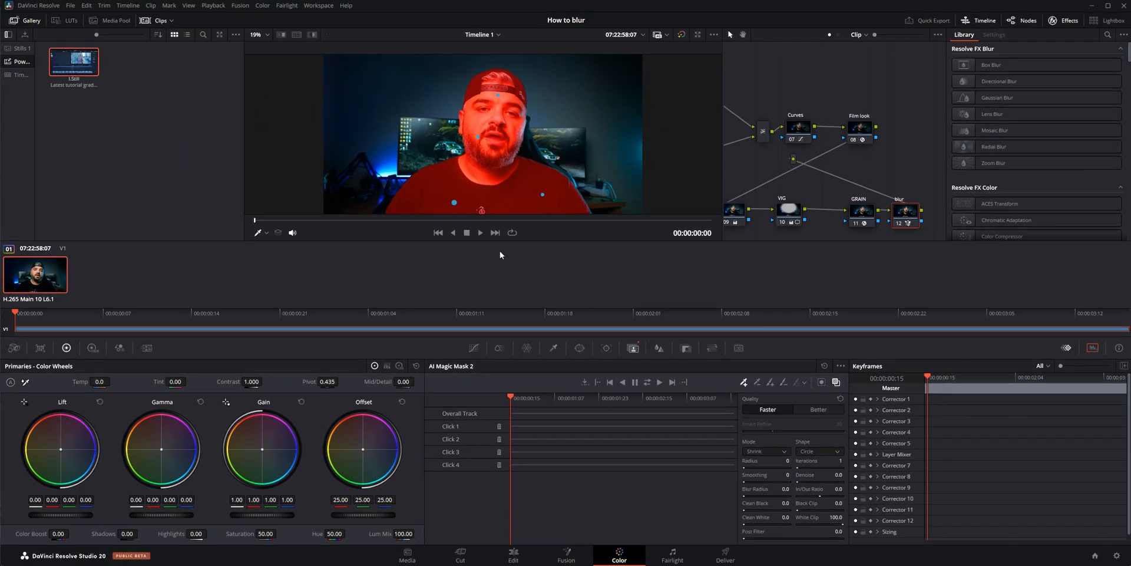
mouse_move(469, 116)
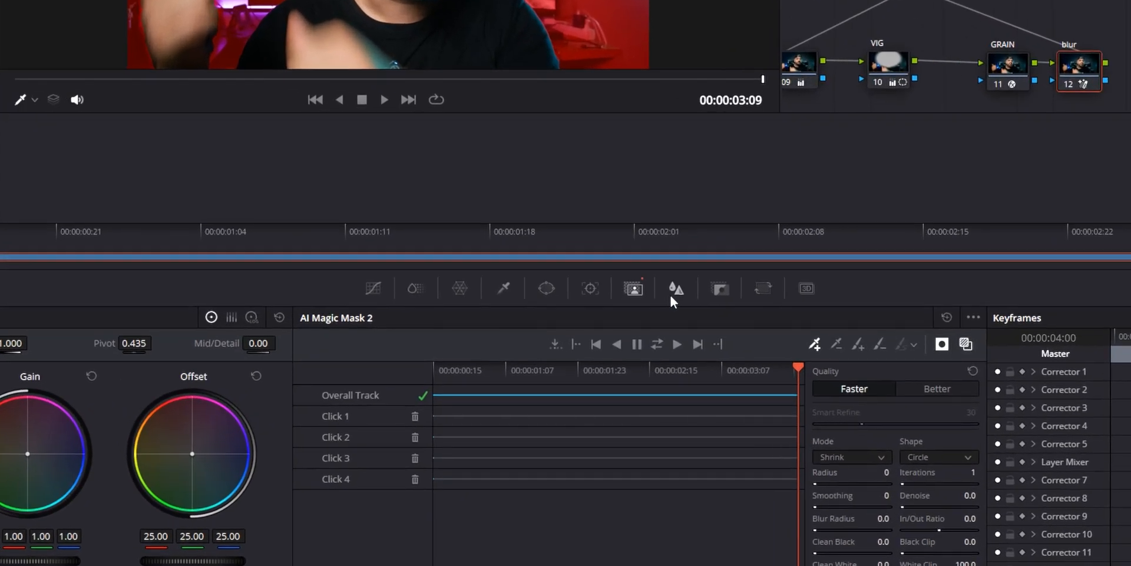
Step: Bring up the Blur palette for the masked node
left_click(674, 288)
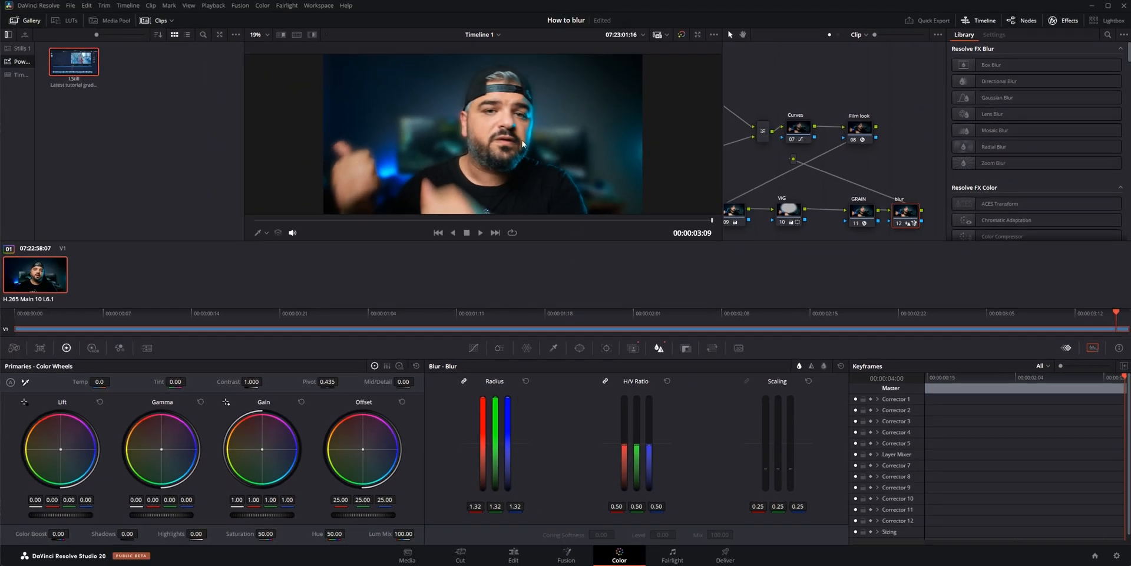
Step: Bring the Blur radius back down to the 0.50 default so the shot is sharp
left_click_drag(496, 405, 496, 452)
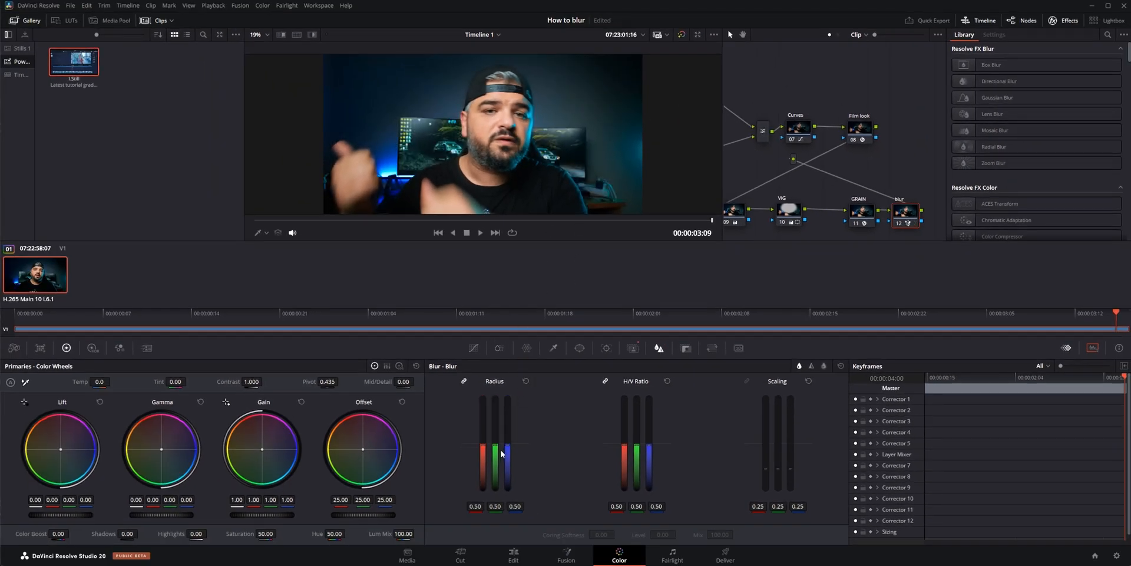
left_click_drag(501, 452, 501, 432)
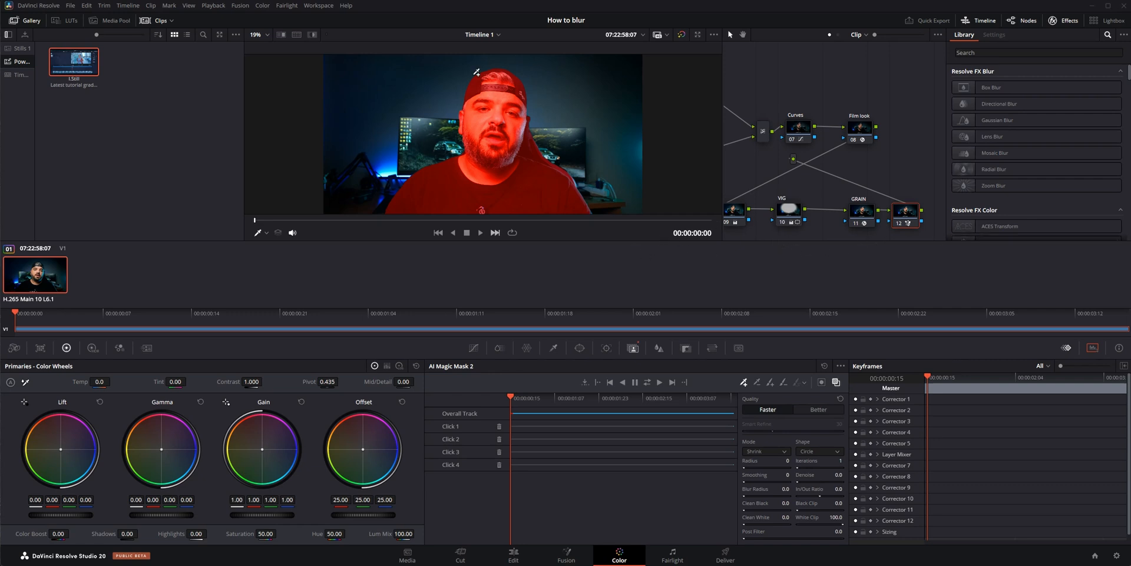
mouse_move(582, 237)
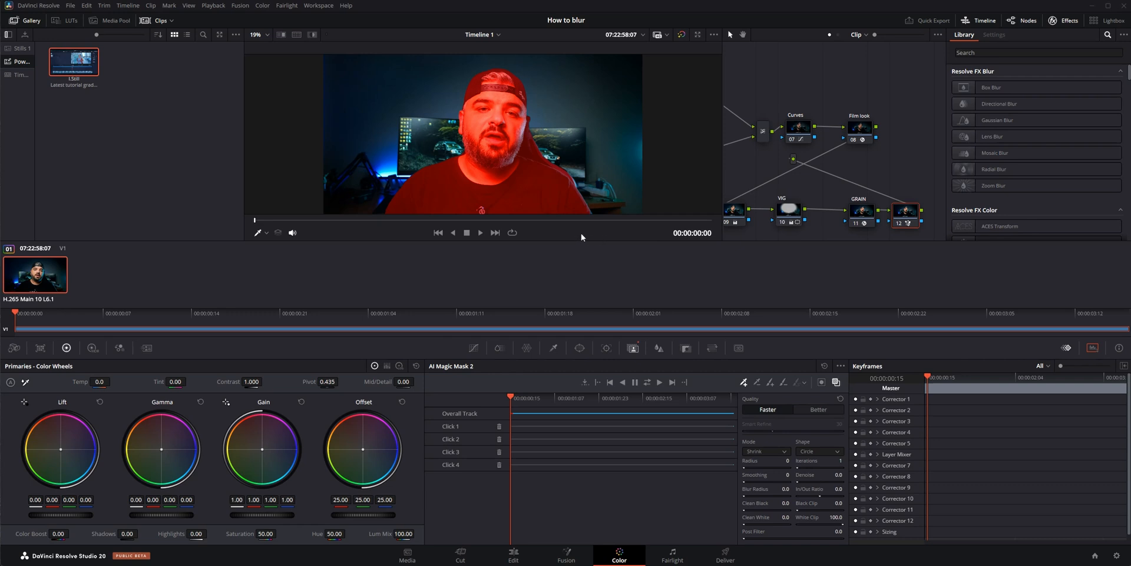
mouse_move(614, 162)
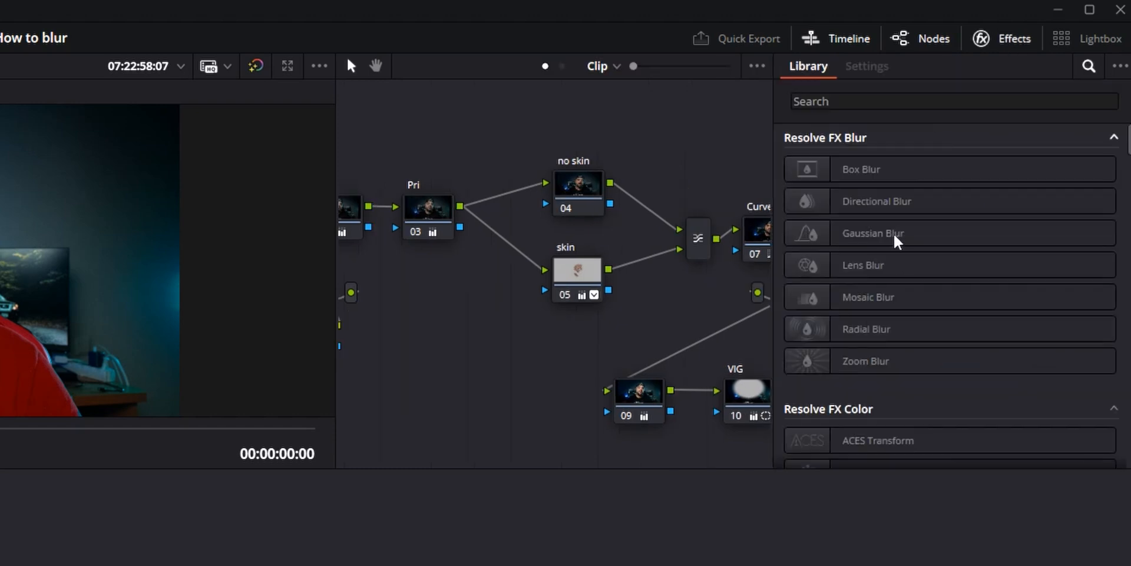
Step: Search the Effects Library for 'def' and apply Defocus Background to node 12
type("def")
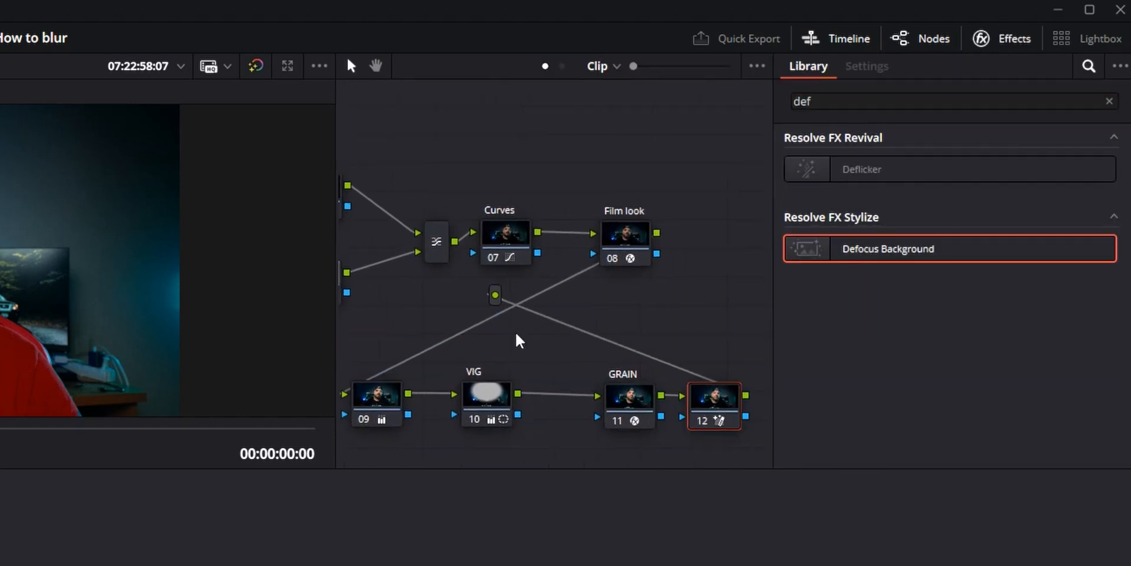
left_click(866, 66)
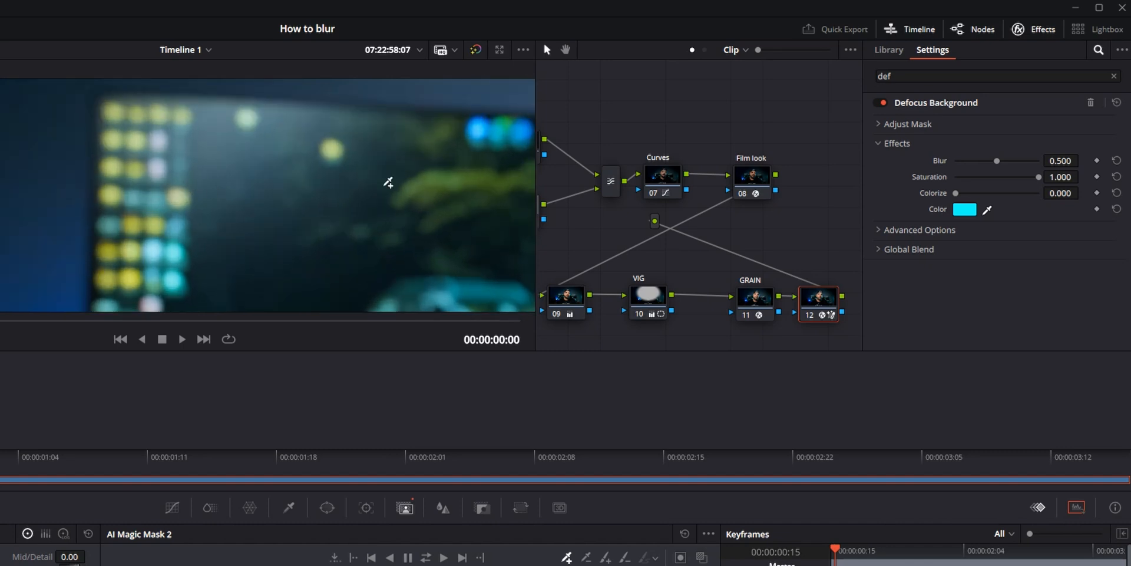
Step: Push the Defocus Blur stronger, drop it to 0 to compare, then return it to 0.500
left_click_drag(997, 161, 1012, 160)
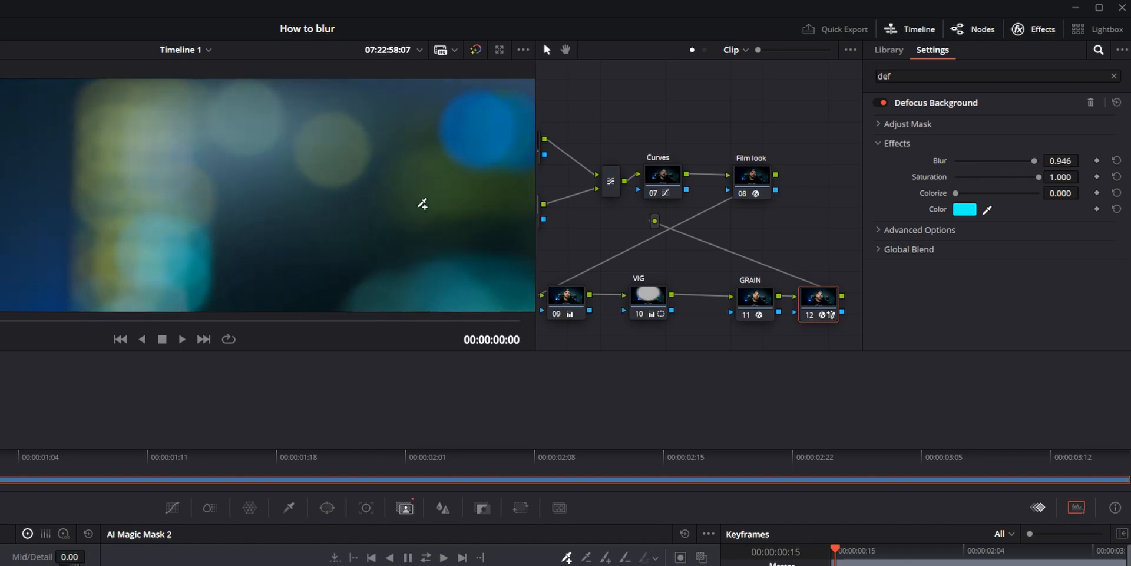
left_click_drag(1054, 162, 996, 162)
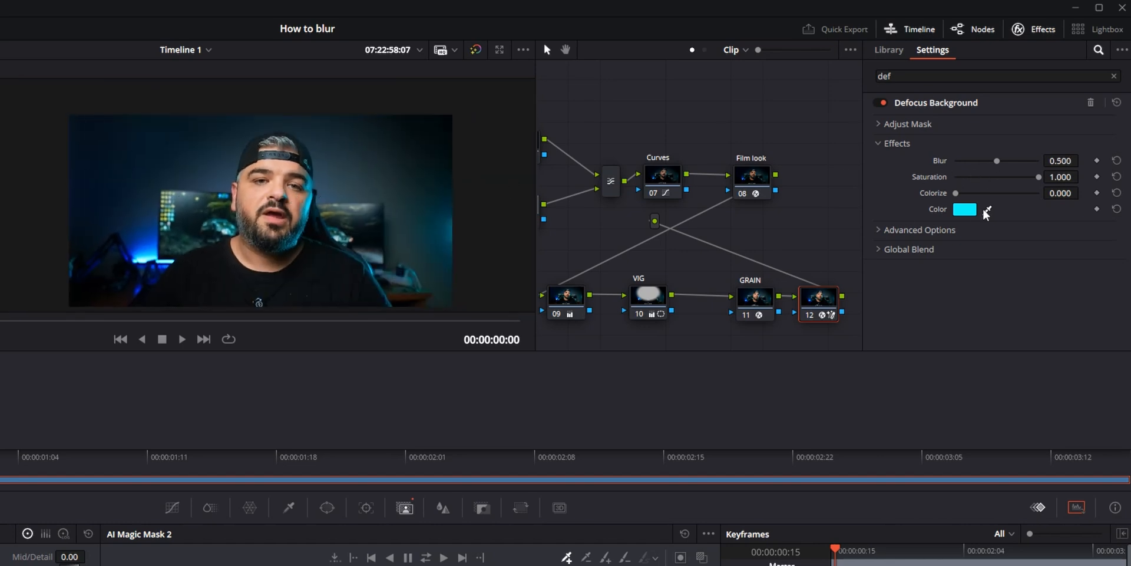
left_click_drag(996, 160, 956, 160)
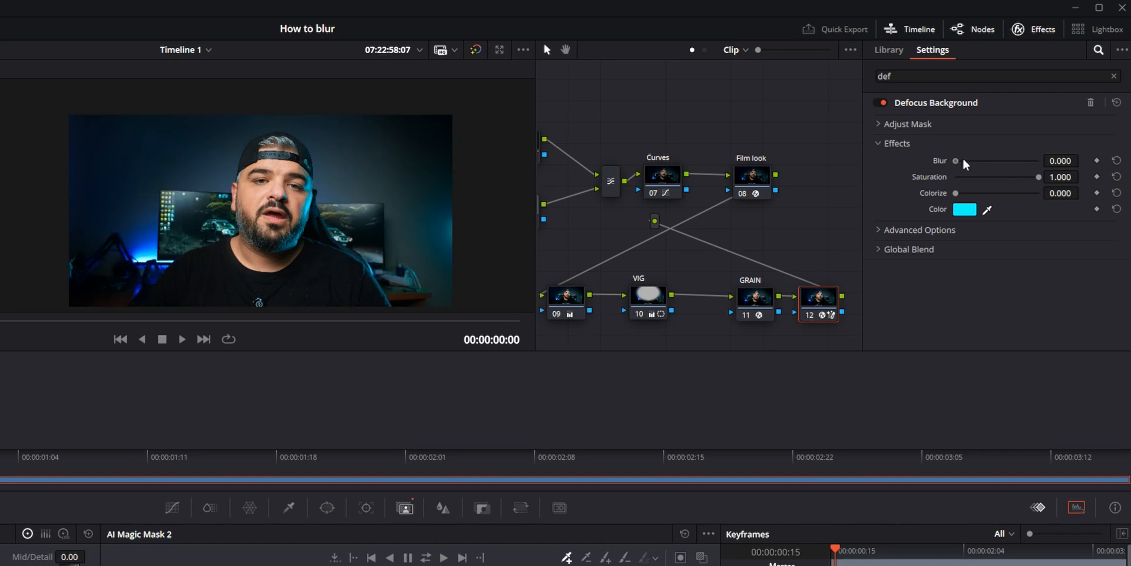
left_click_drag(955, 160, 997, 160)
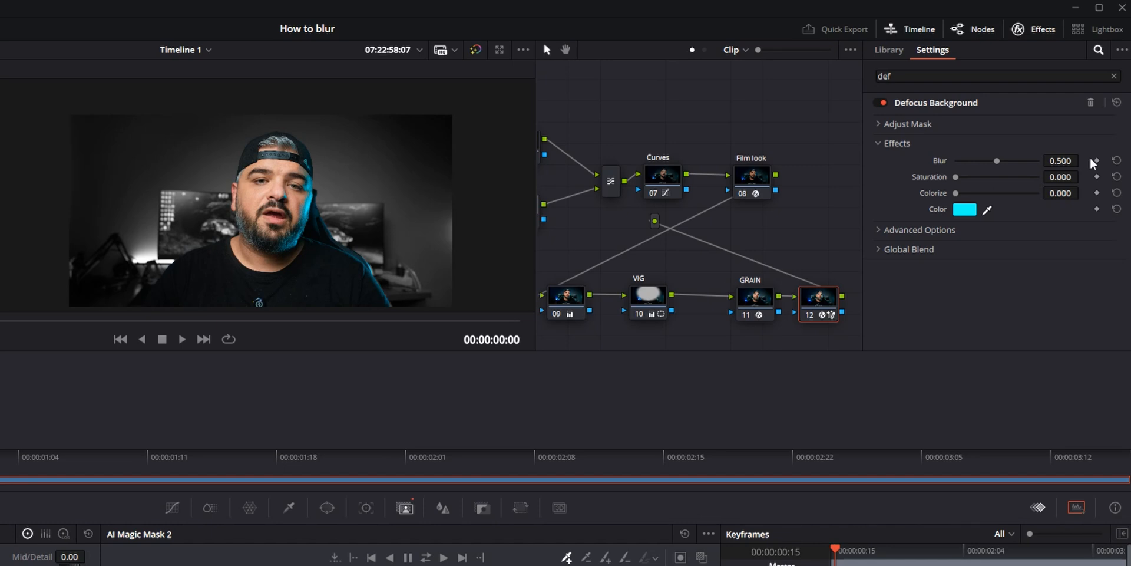
Step: Restore Saturation to 1.0, tint the background fully red, then cancel the colour chooser
left_click_drag(955, 177, 1037, 177)
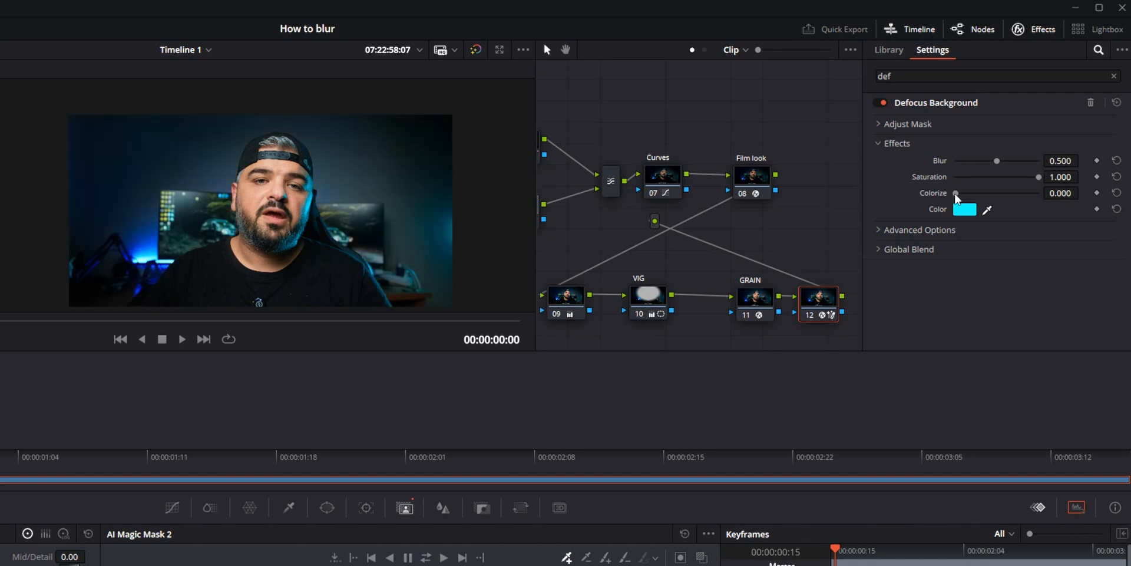
left_click(965, 210)
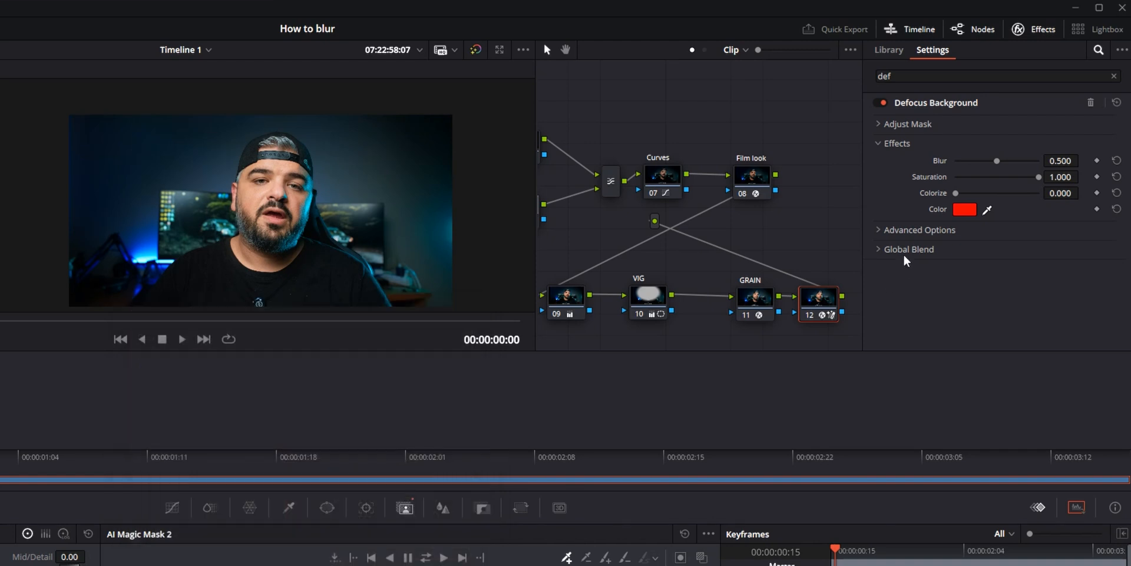
left_click_drag(956, 192, 1040, 192)
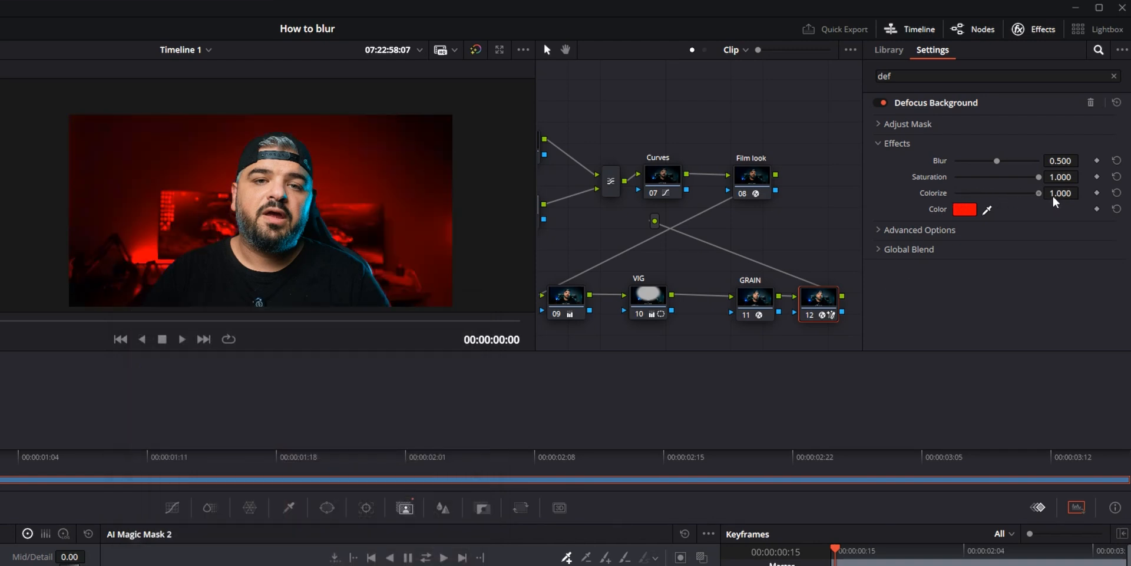
left_click(965, 210)
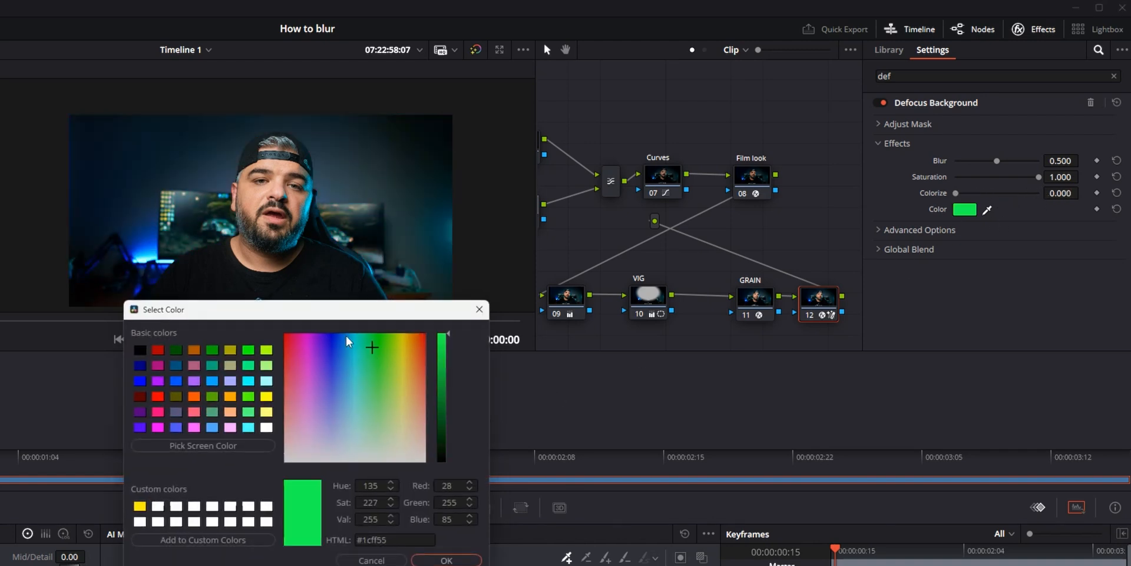
left_click(445, 559)
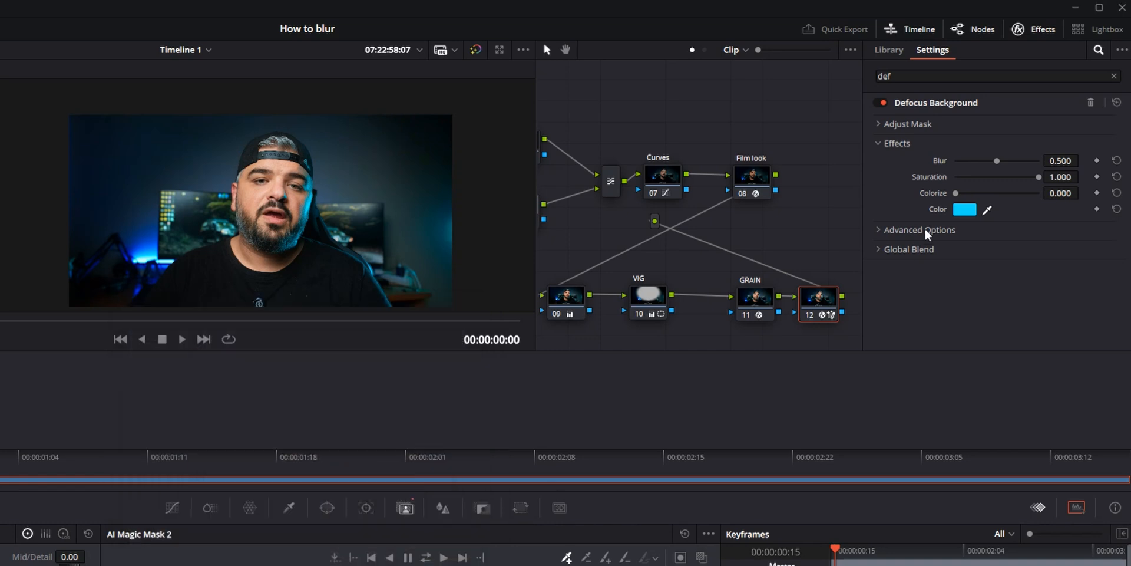
Step: Try a cyan Colorize tint on the background, then reset Colorize to 0
left_click_drag(954, 192, 1029, 192)
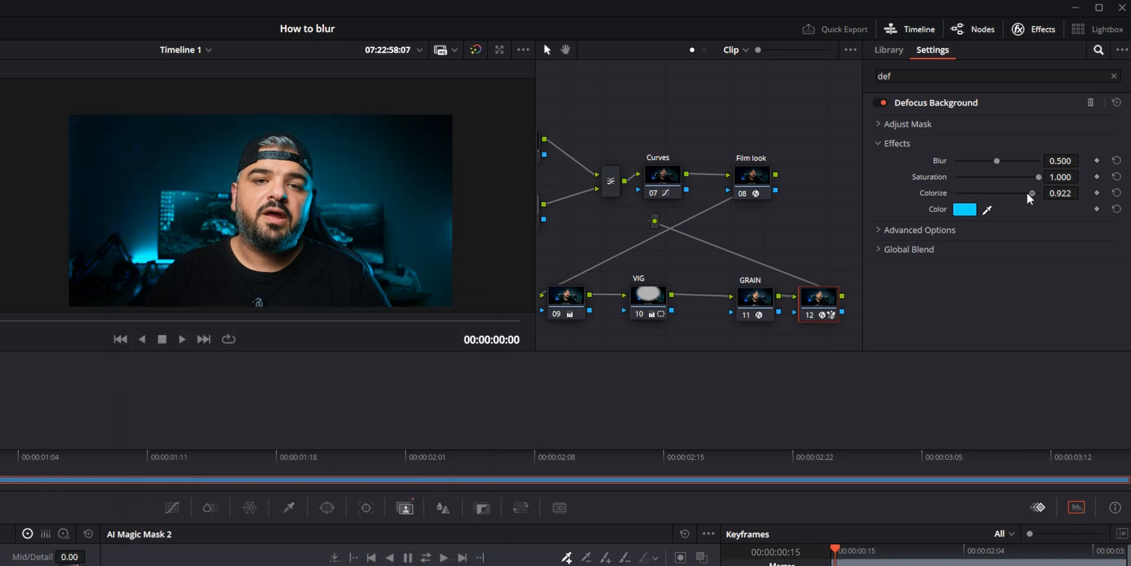
left_click_drag(1032, 192, 956, 192)
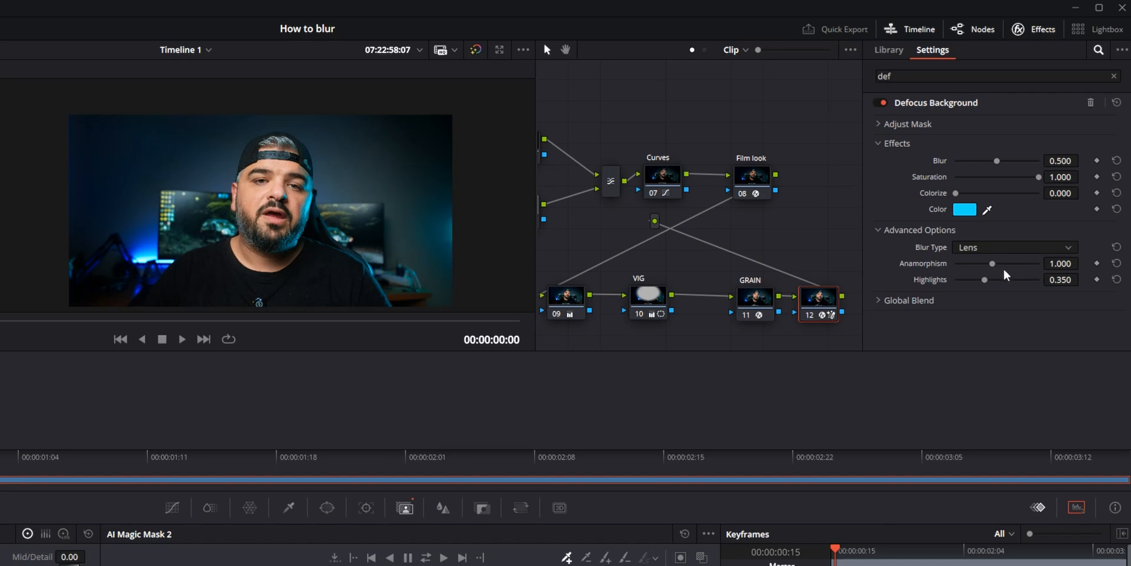
mouse_move(975, 276)
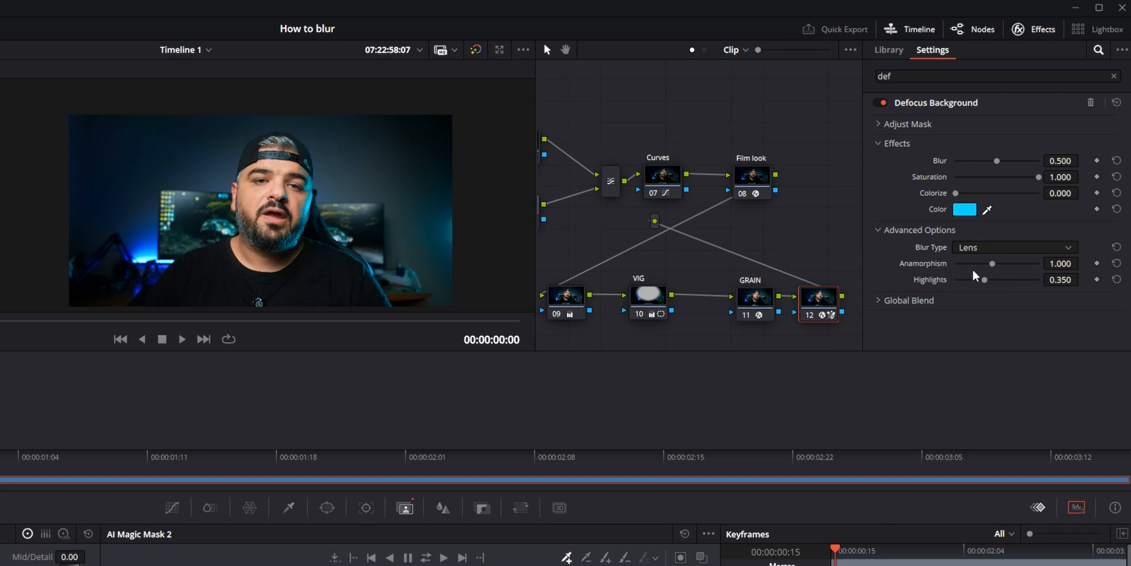
Step: Stretch Anamorphism higher on the bokeh, return it to 1.000, then nudge Highlights
left_click_drag(992, 263, 1011, 263)
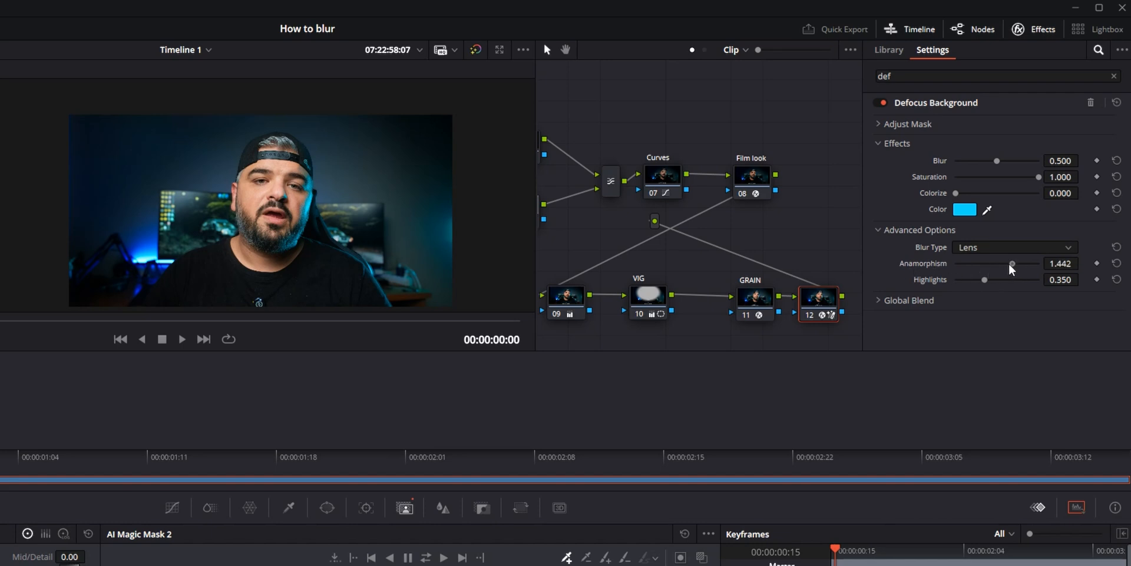
left_click_drag(1010, 263, 1008, 263)
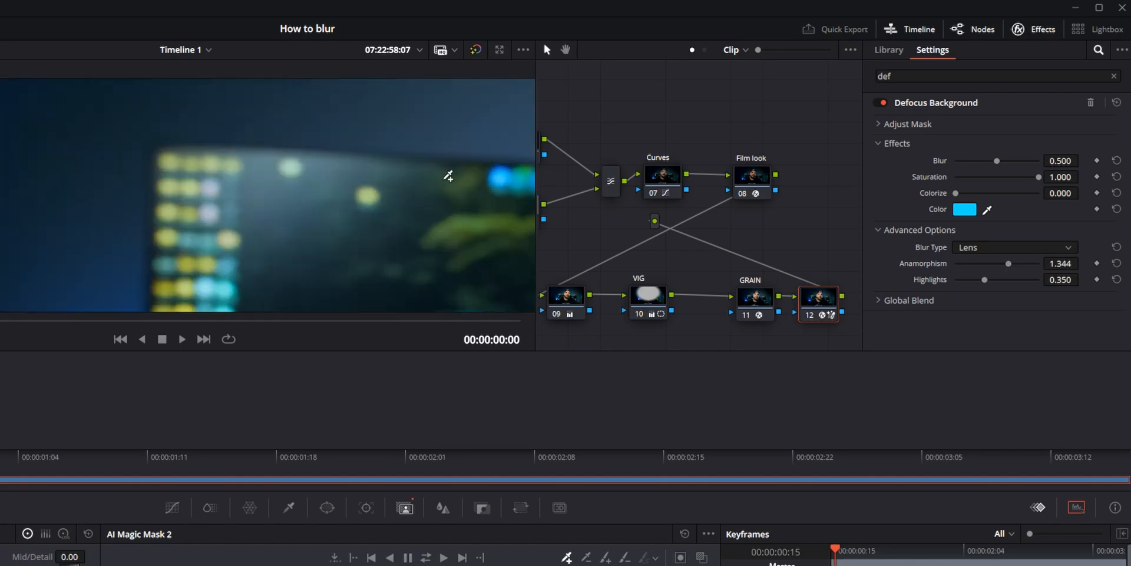
left_click_drag(1008, 263, 1020, 263)
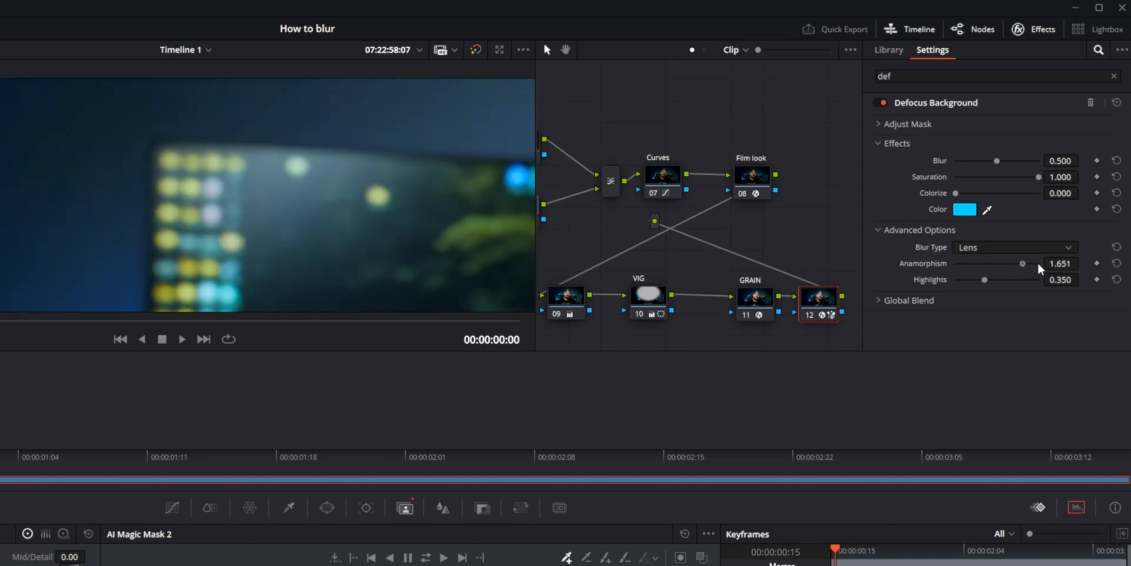
left_click_drag(1021, 263, 945, 263)
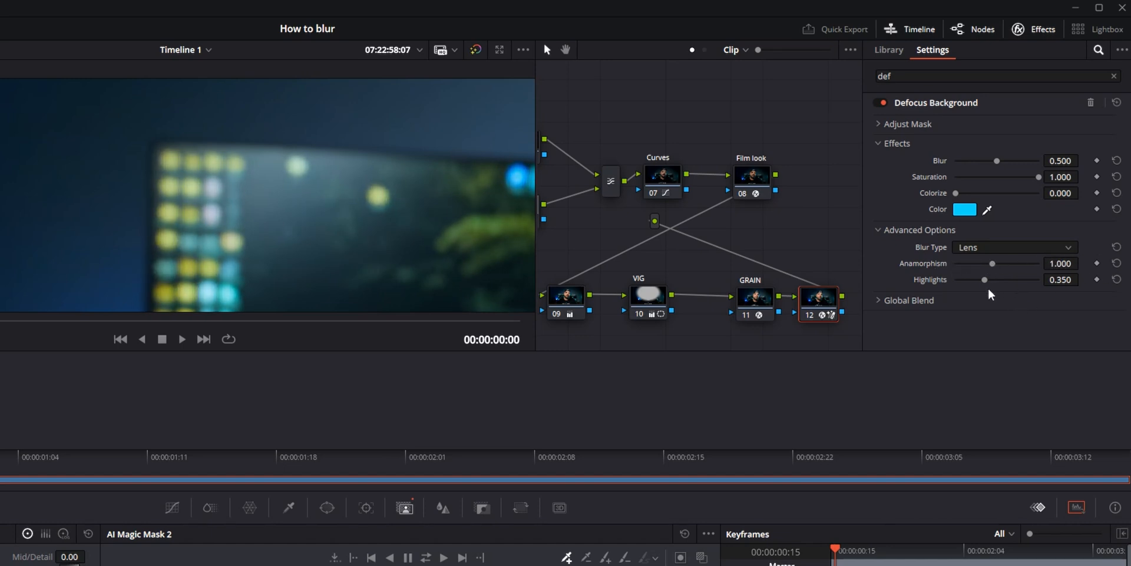
left_click_drag(985, 279, 1039, 279)
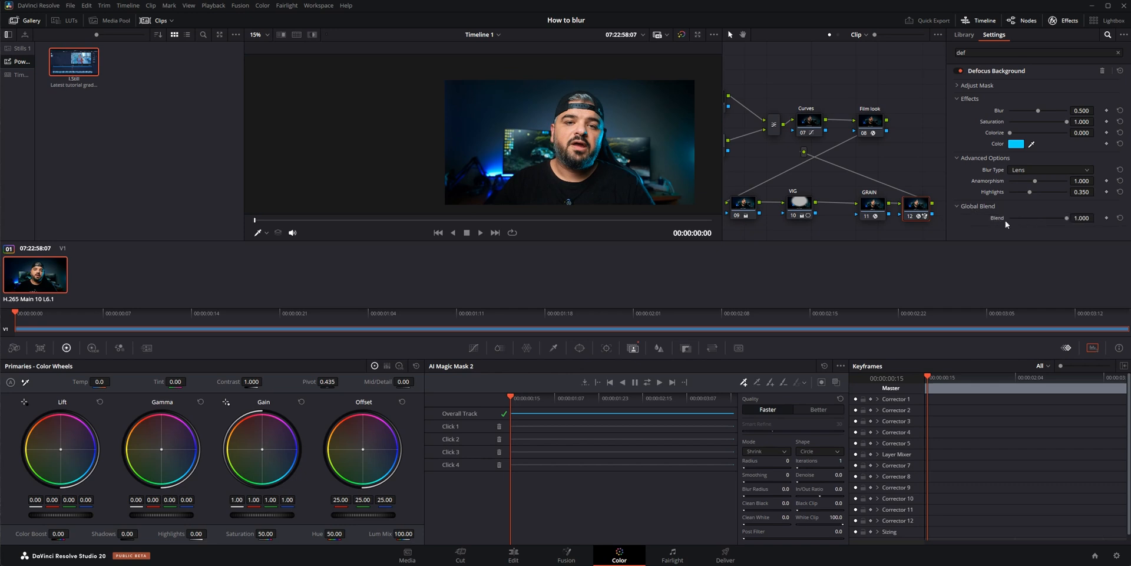
mouse_move(801, 176)
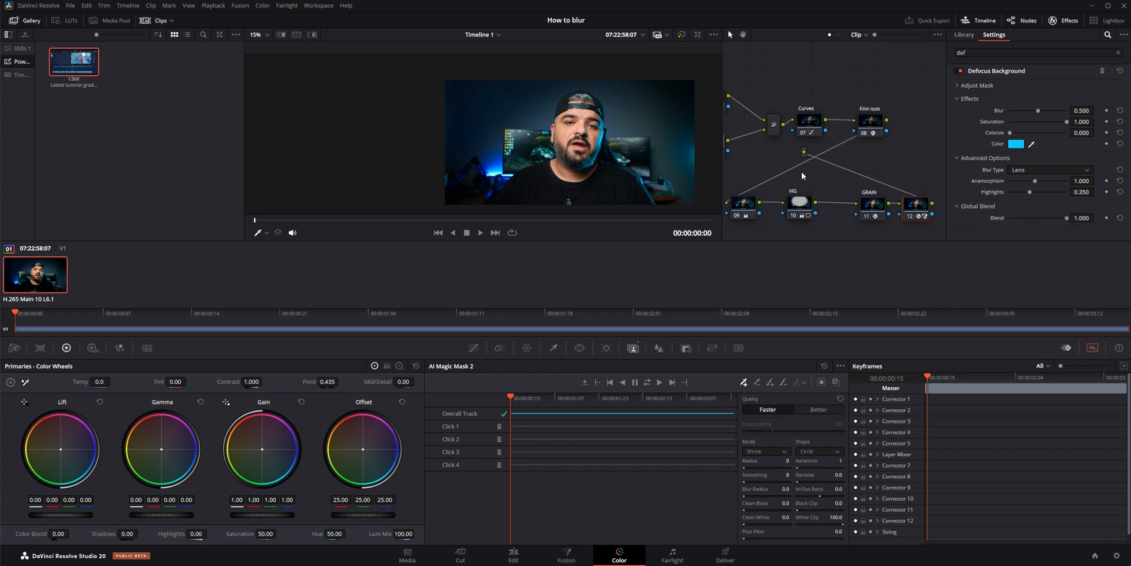
mouse_move(904, 185)
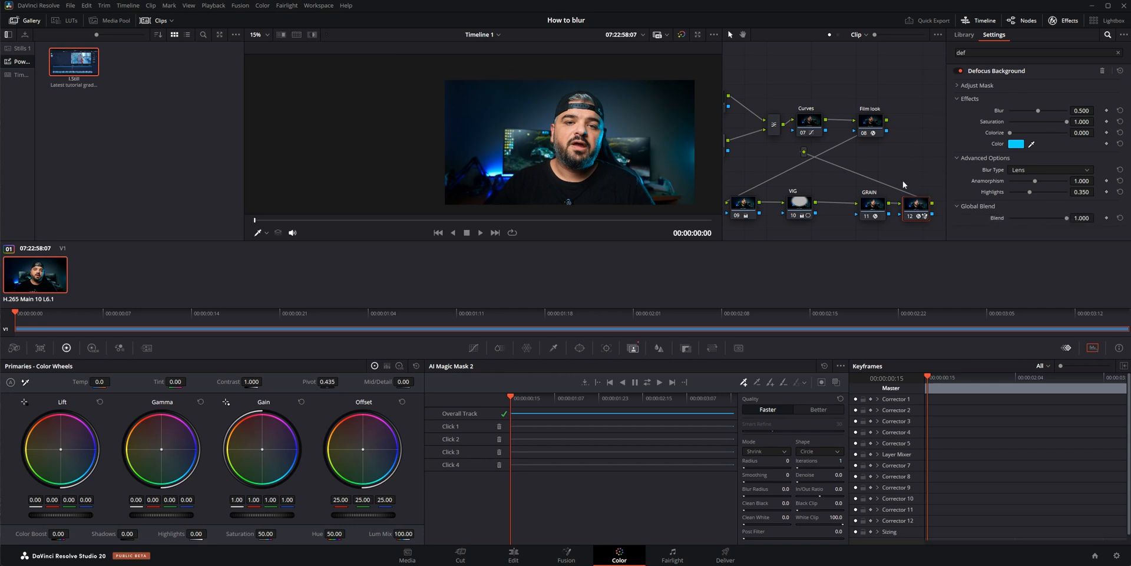